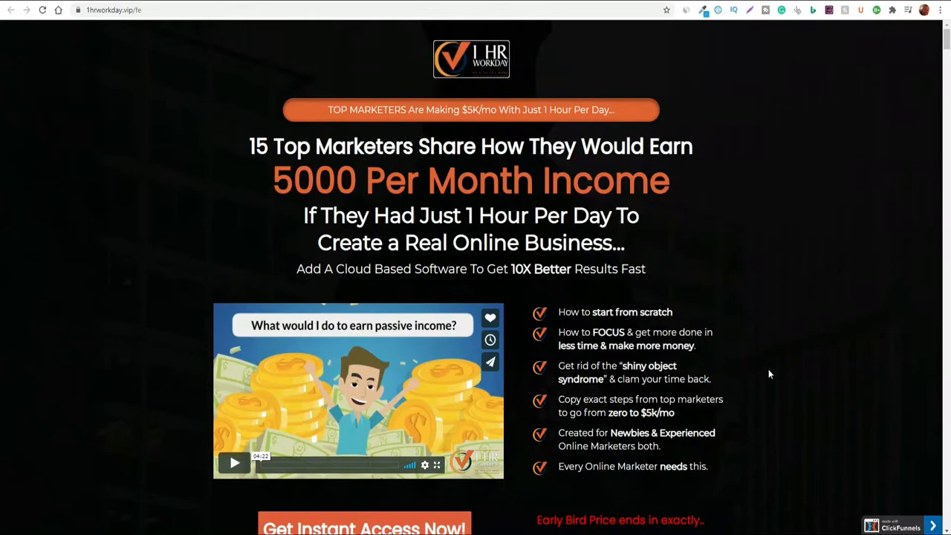
# Step: Scroll through the dashboard campaign cards, then switch to the Campaign table of eight test campaigns
pyautogui.scroll(-3)
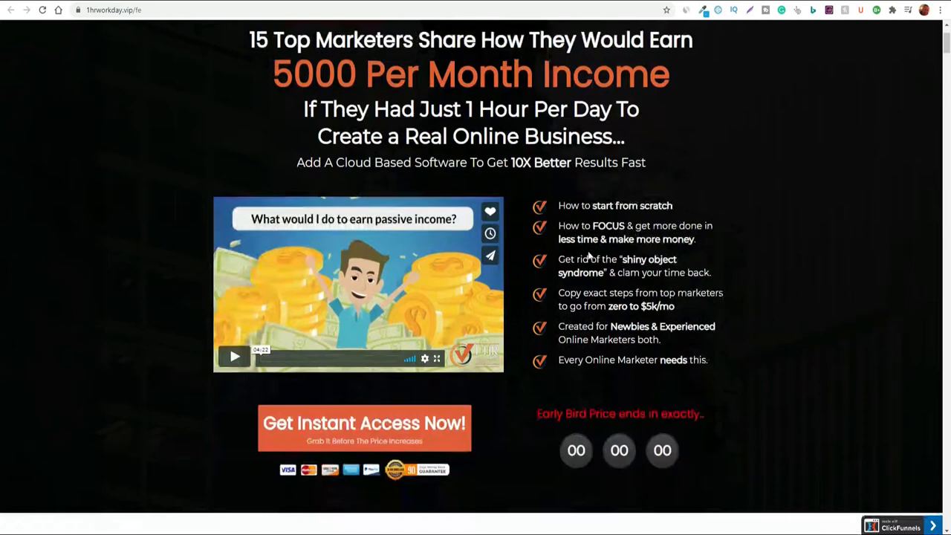
pyautogui.scroll(-3)
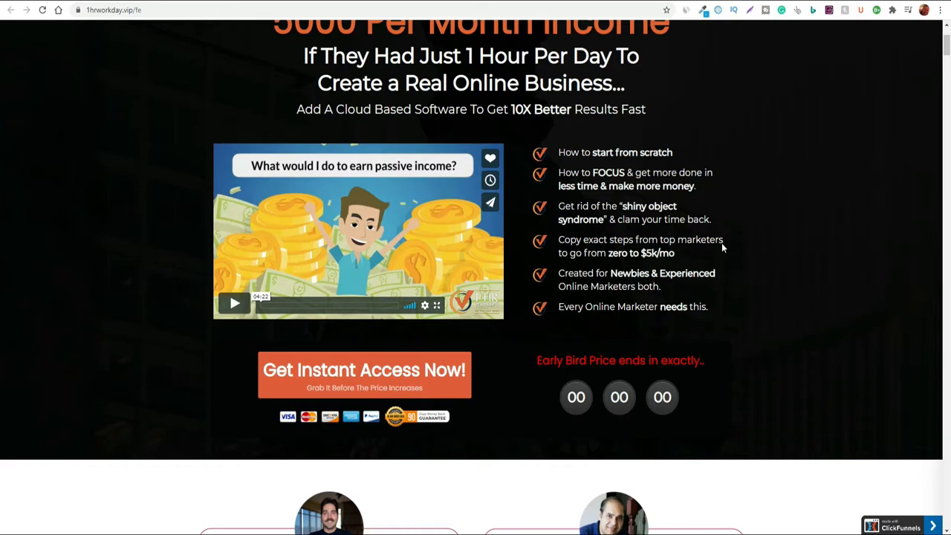
pyautogui.scroll(-3)
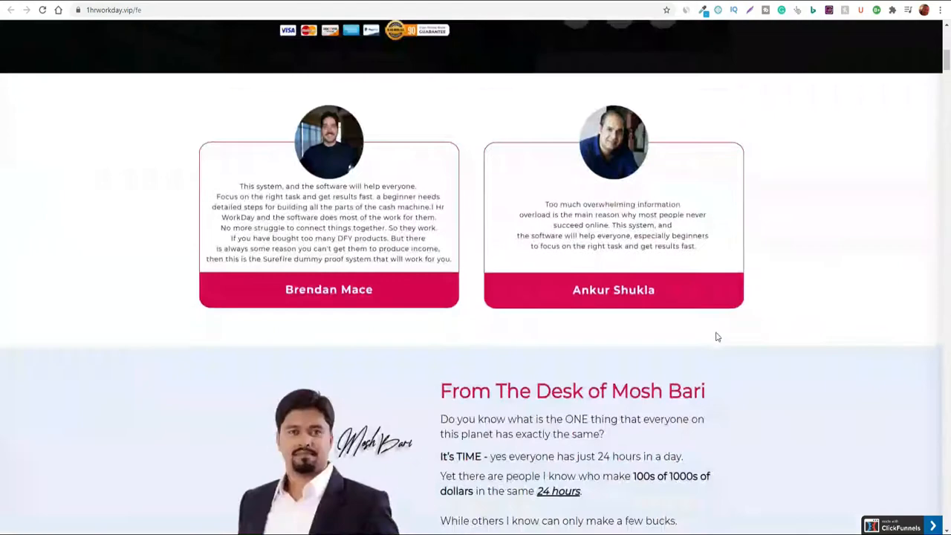
pyautogui.scroll(-3)
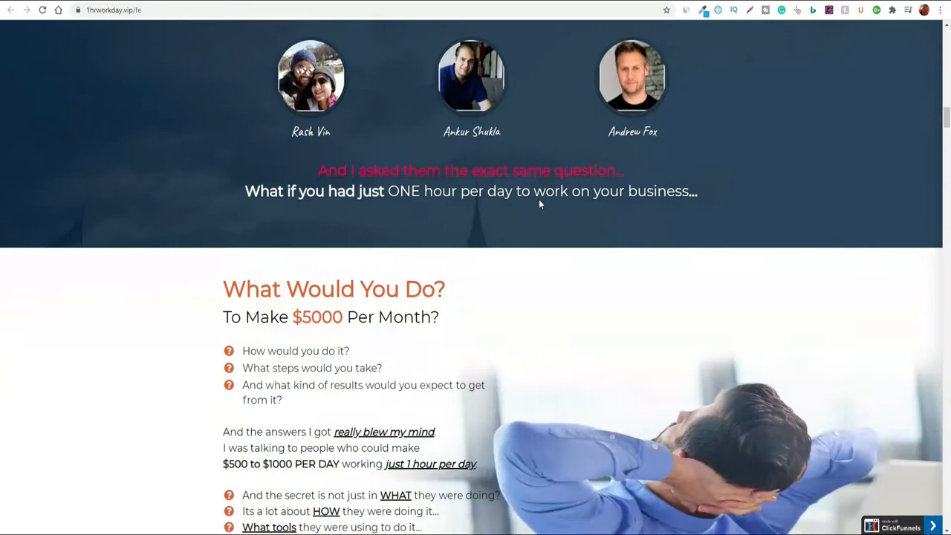
pyautogui.scroll(-3)
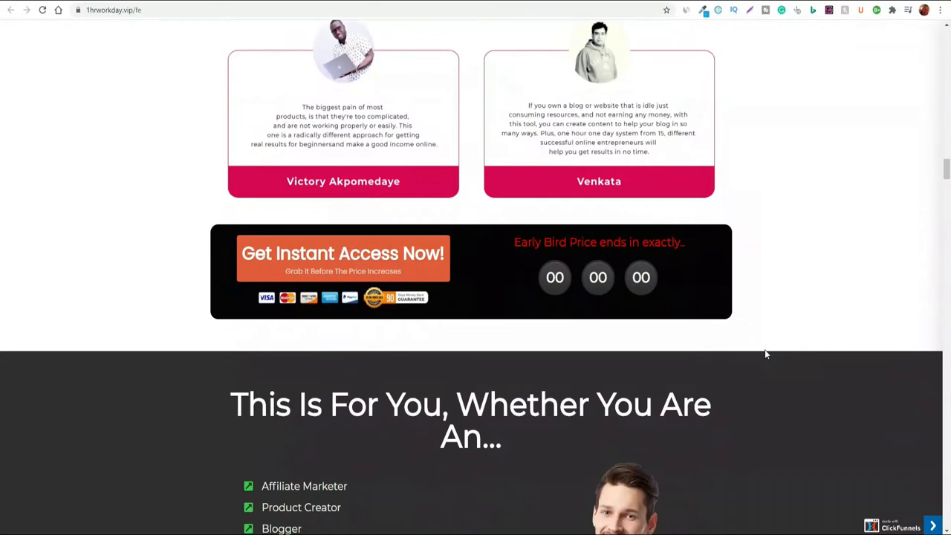
pyautogui.scroll(3)
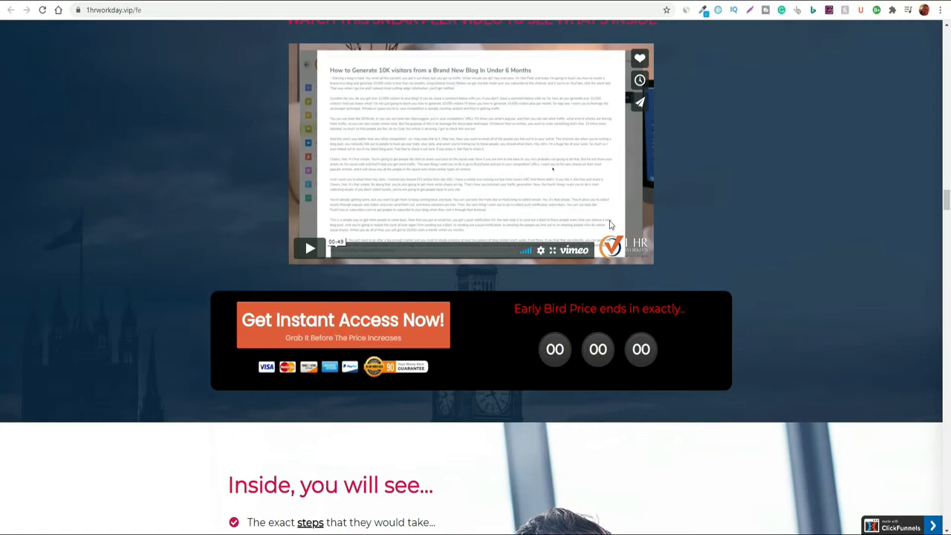
pyautogui.scroll(-3)
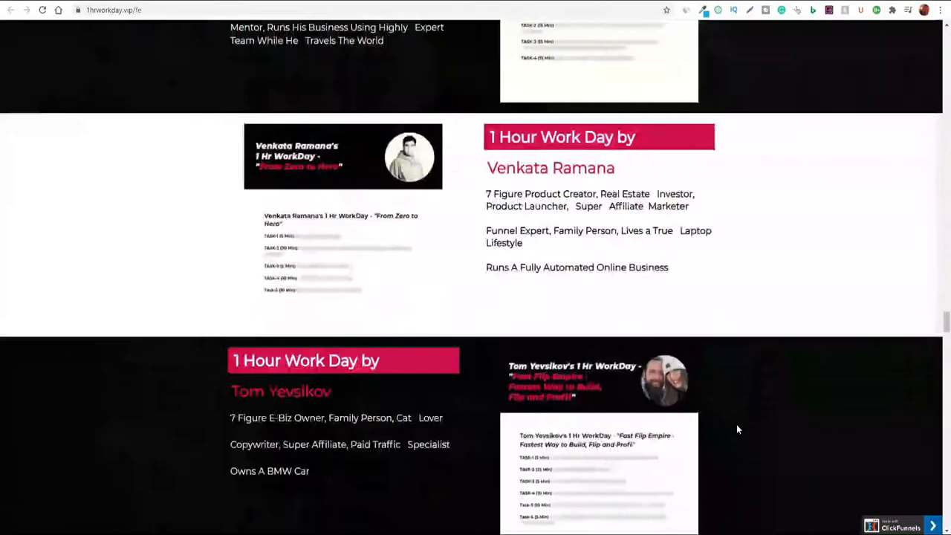
pyautogui.scroll(-3)
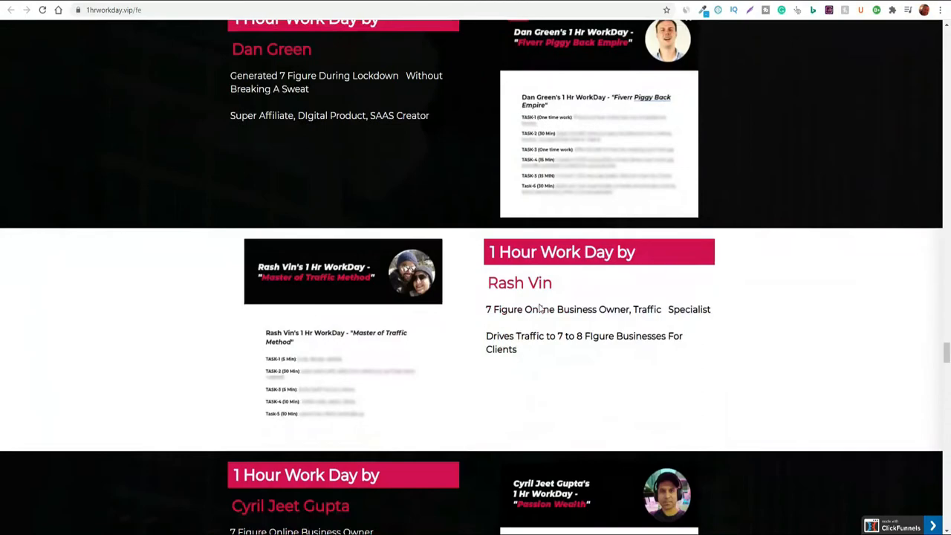
pyautogui.scroll(-3)
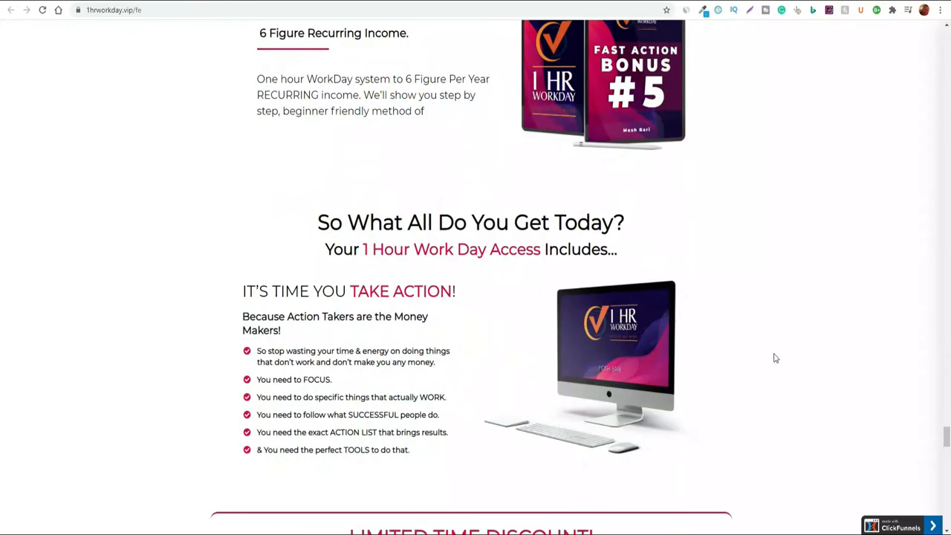
pyautogui.scroll(-3)
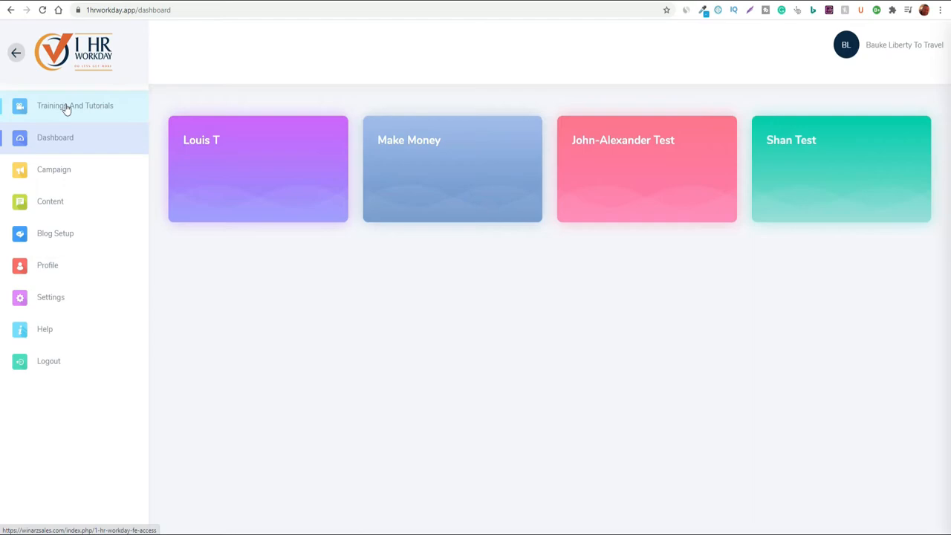
pyautogui.click(74, 105)
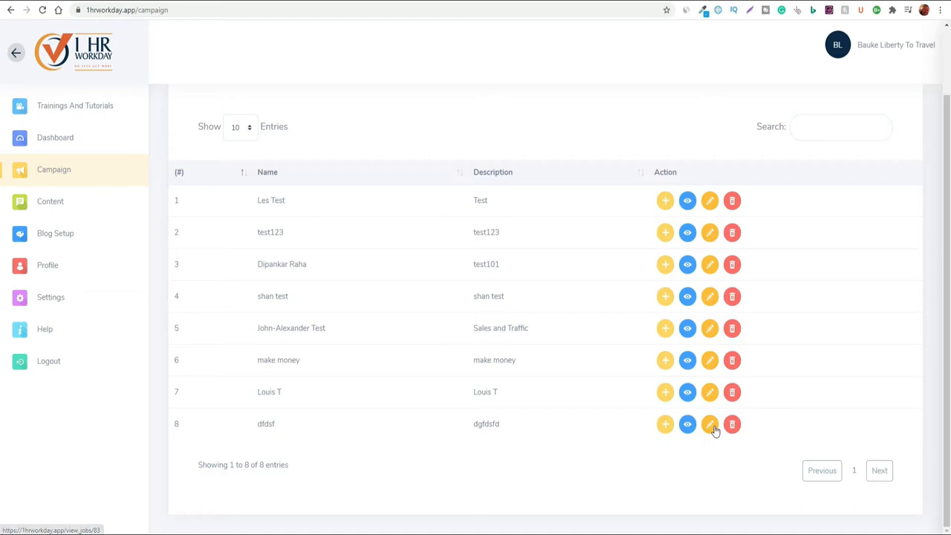
# Step: Go to the caption Content section and start Get Content for a new YouTube video
pyautogui.click(663, 423)
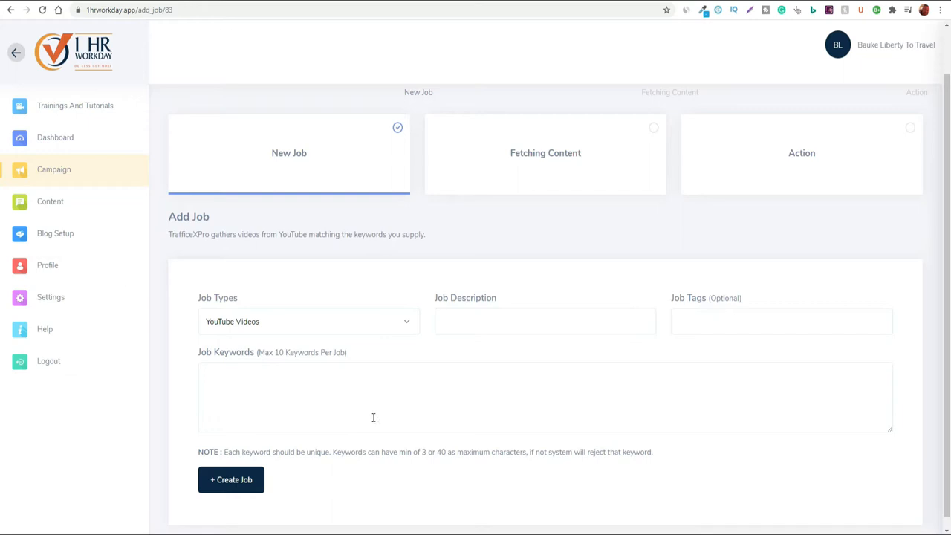
pyautogui.click(51, 202)
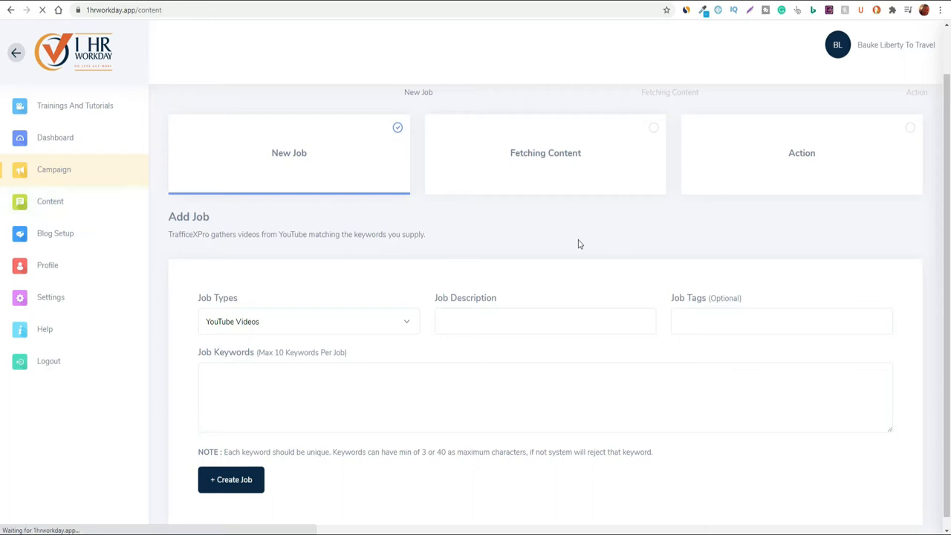
pyautogui.click(50, 201)
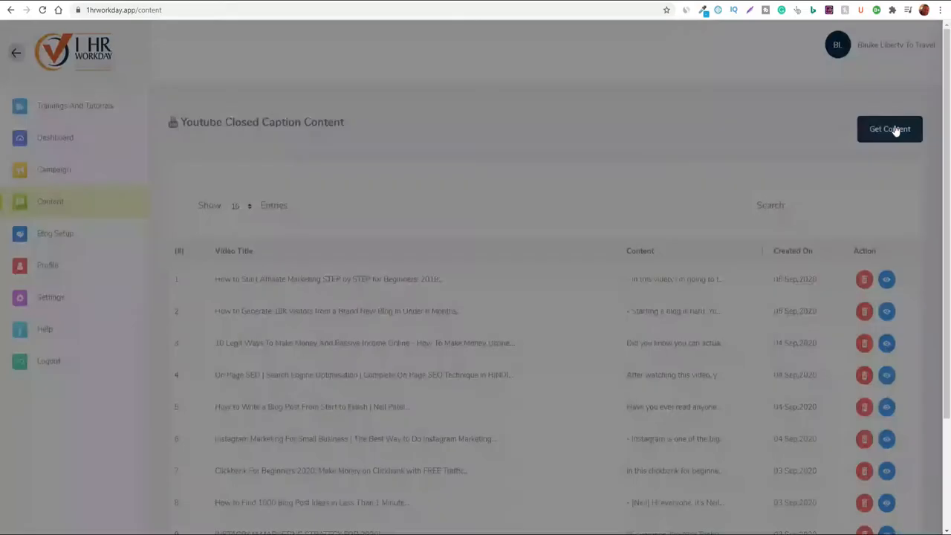
pyautogui.click(888, 128)
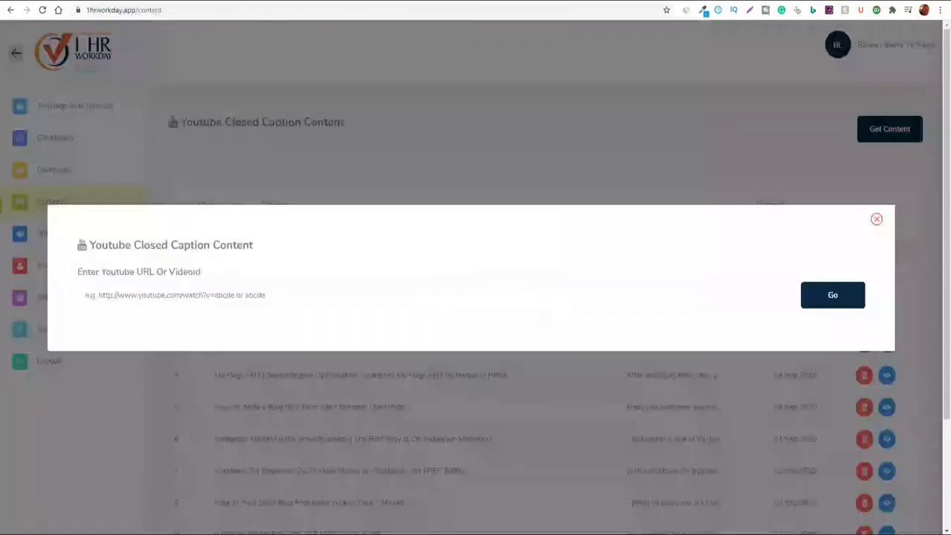
# Step: Submit the YouTube URL, dismiss the no-content error and close the video address prompt
pyautogui.click(832, 294)
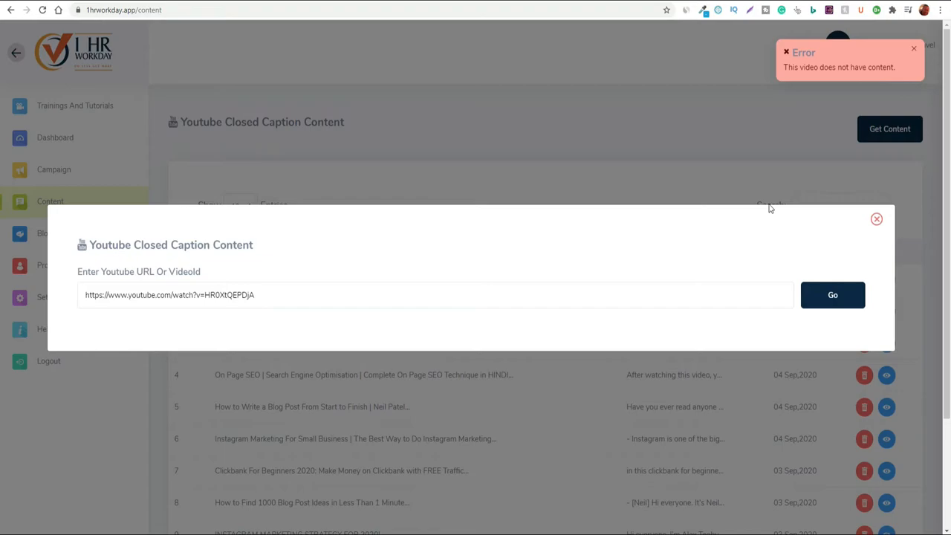
pyautogui.click(831, 294)
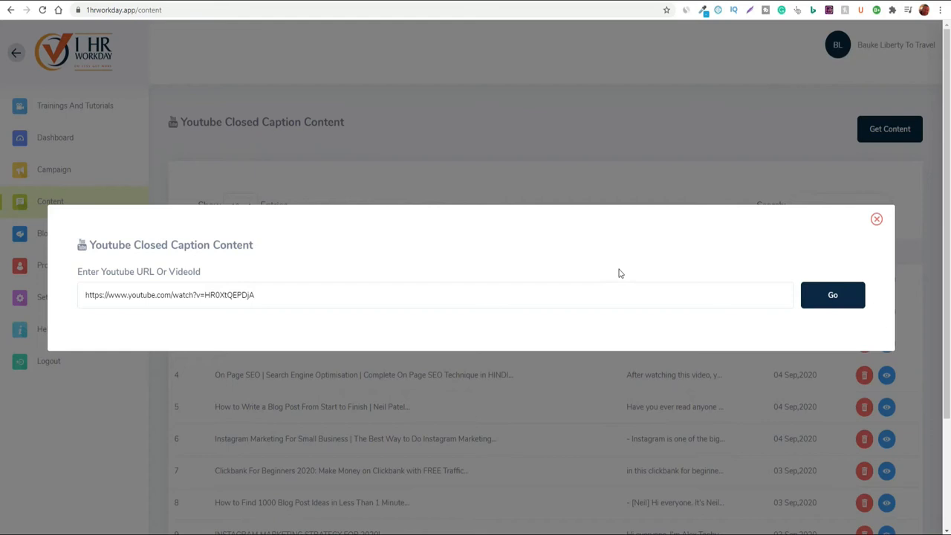
pyautogui.click(831, 294)
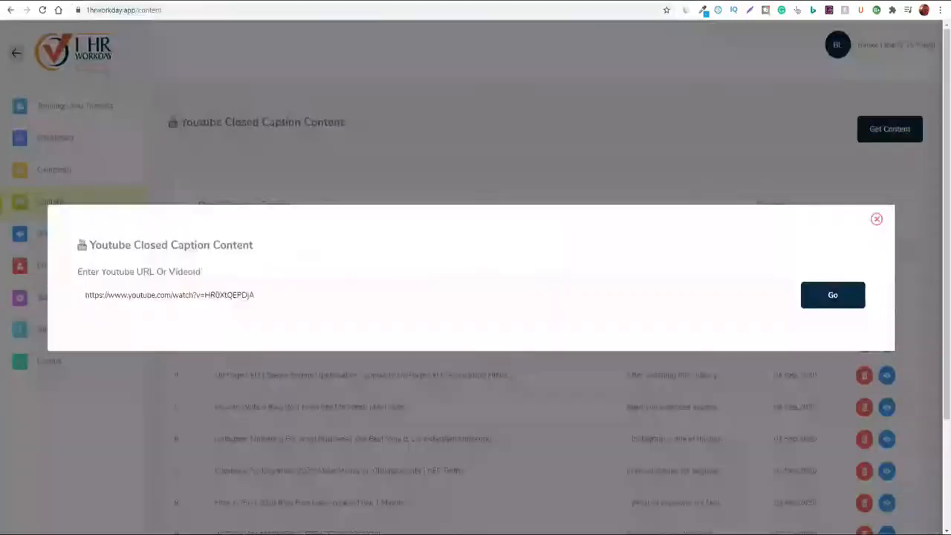
pyautogui.click(877, 218)
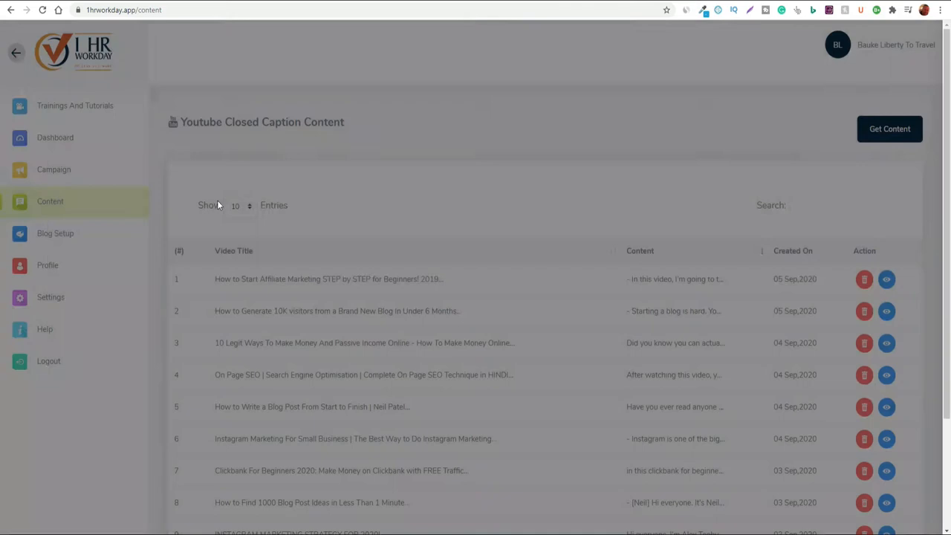
# Step: Go to My Blogs and bring up the blank Configure Blog form
pyautogui.click(55, 234)
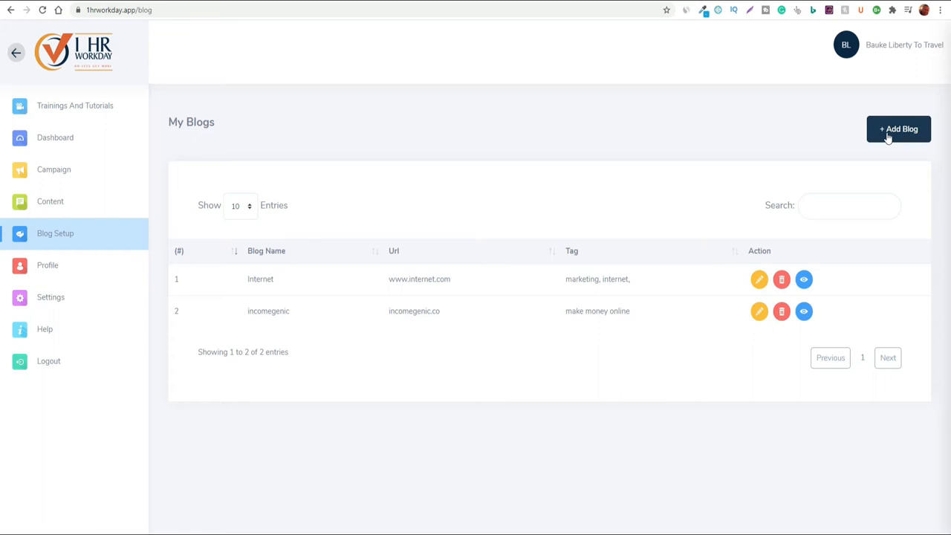
pyautogui.click(897, 128)
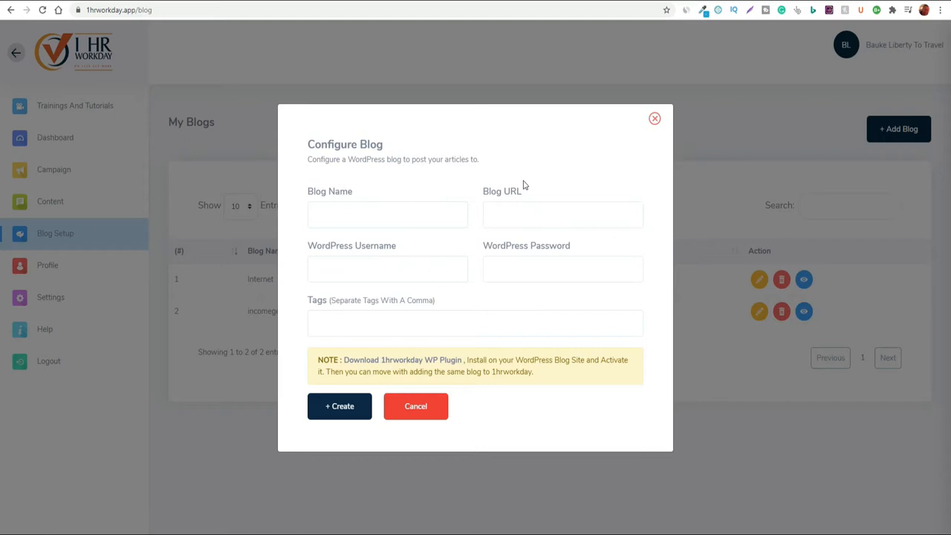
pyautogui.moveTo(395, 371)
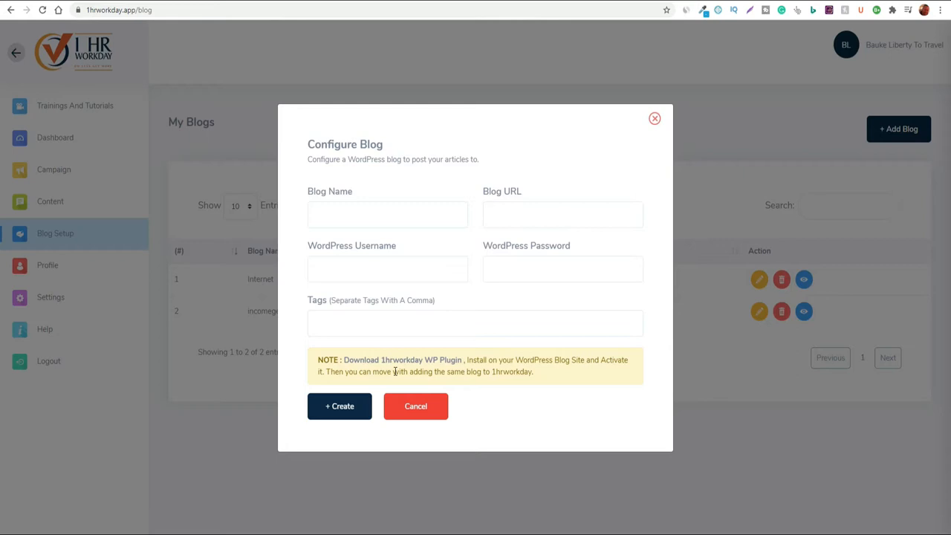
pyautogui.moveTo(413, 360)
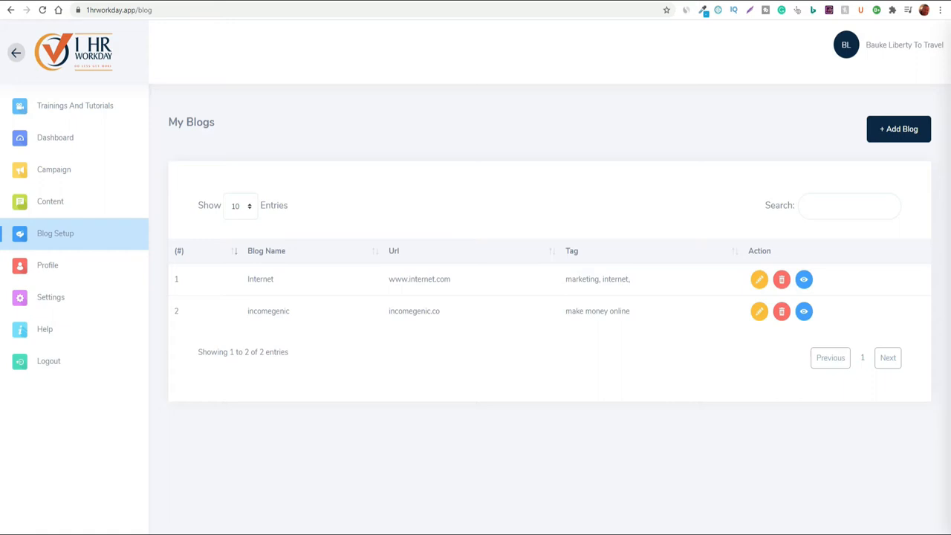
pyautogui.moveTo(47, 264)
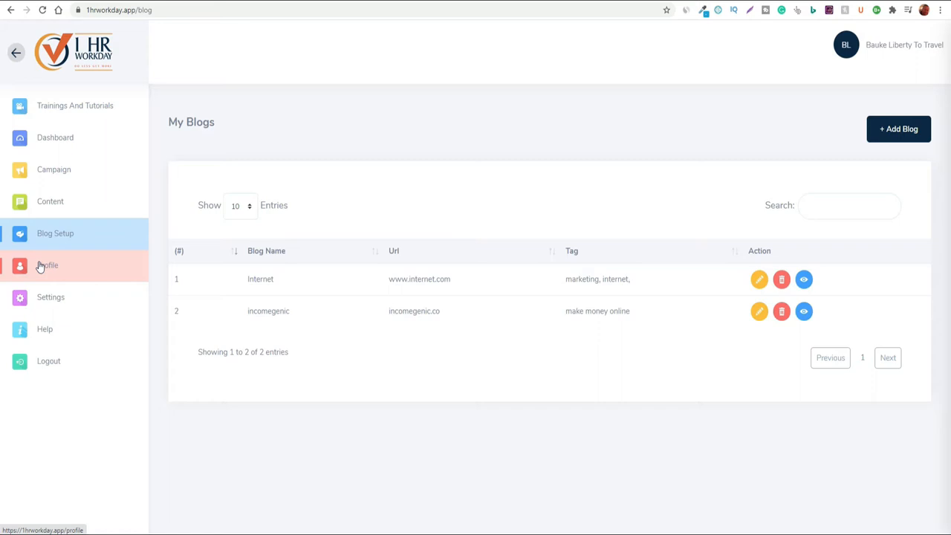
# Step: Review the Social Sites and Affiliate Sites key settings, then return to the dashboard
pyautogui.click(48, 264)
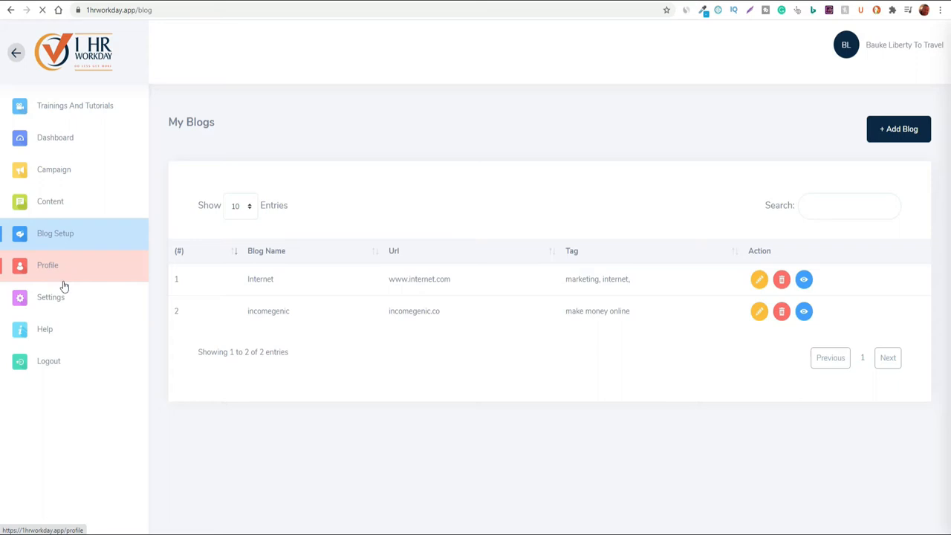
pyautogui.click(51, 297)
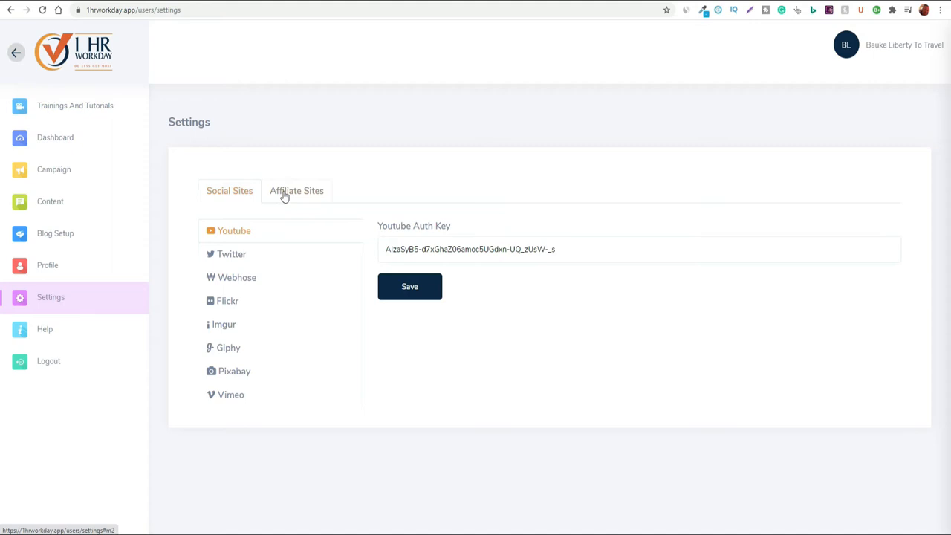
pyautogui.click(295, 190)
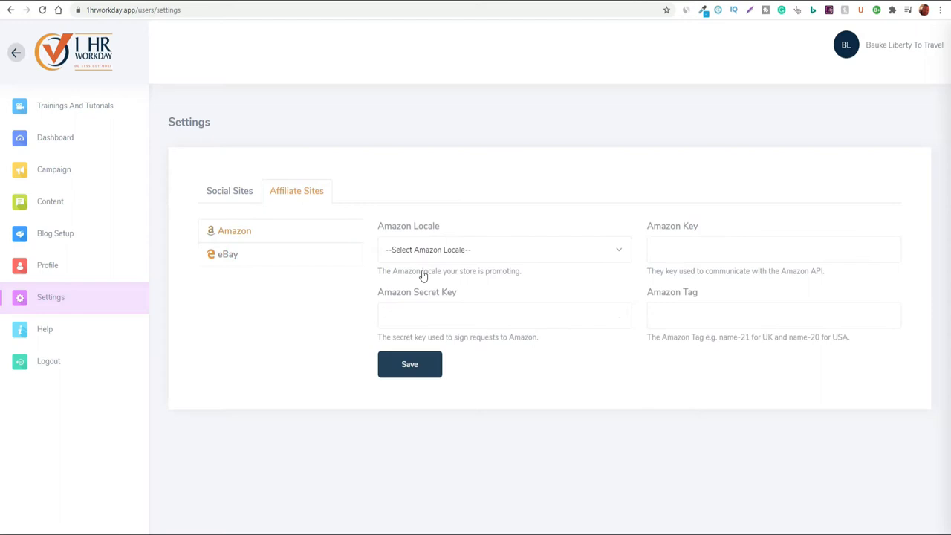
pyautogui.click(228, 190)
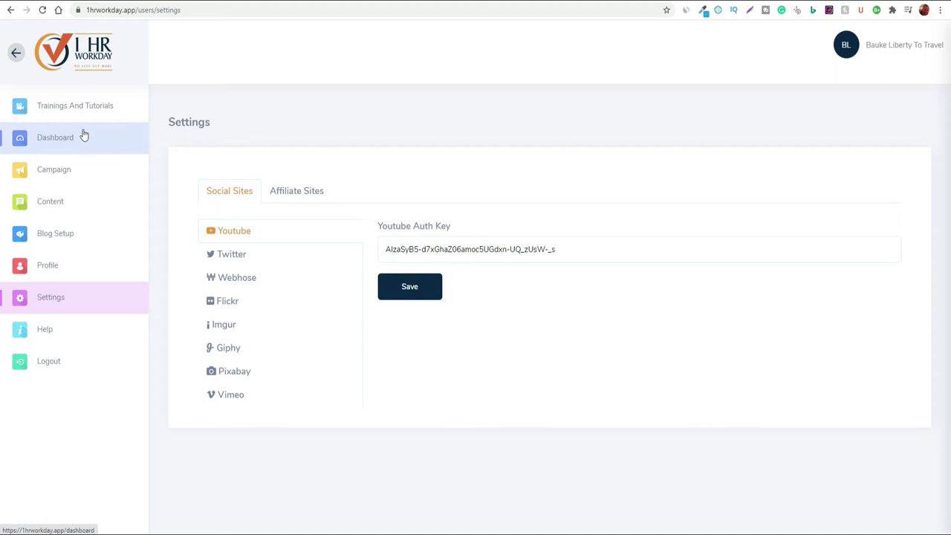
pyautogui.click(55, 137)
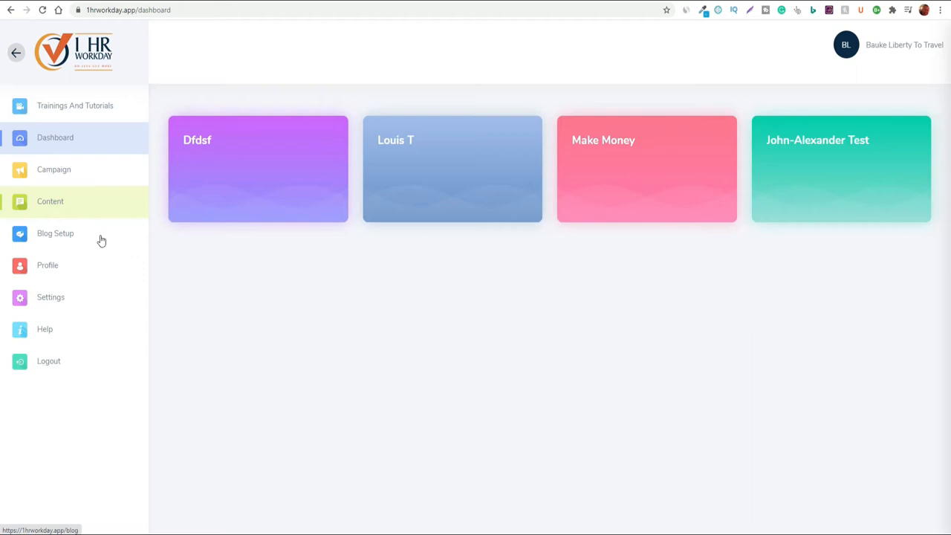
pyautogui.moveTo(58, 190)
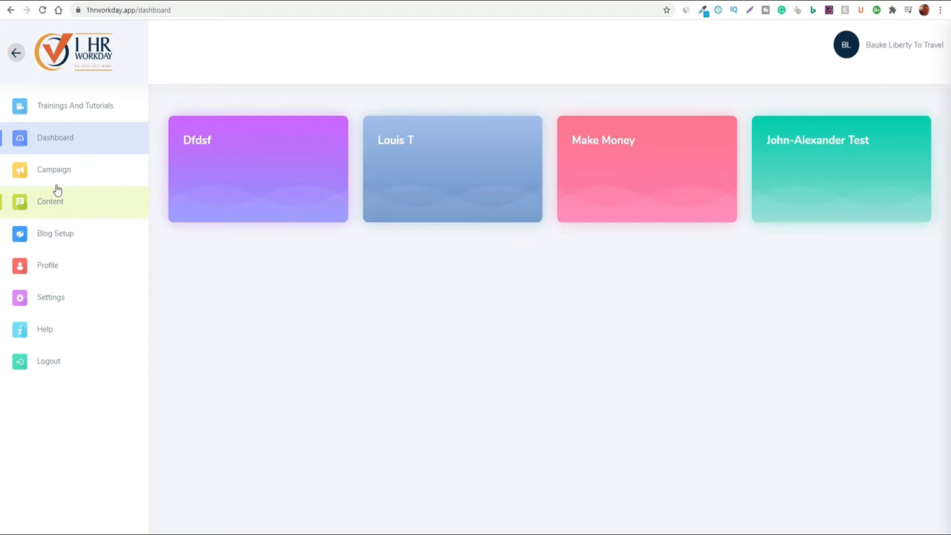
pyautogui.moveTo(48, 264)
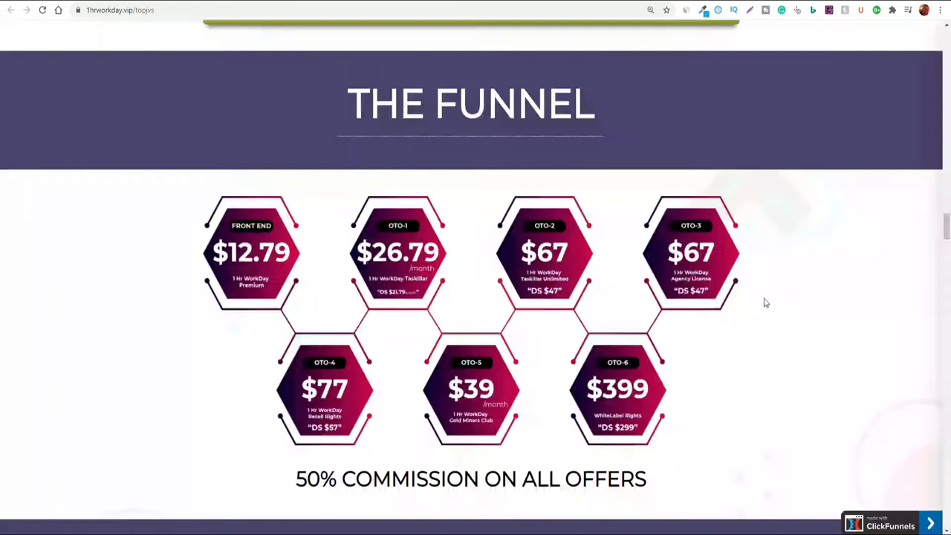
pyautogui.moveTo(241, 251)
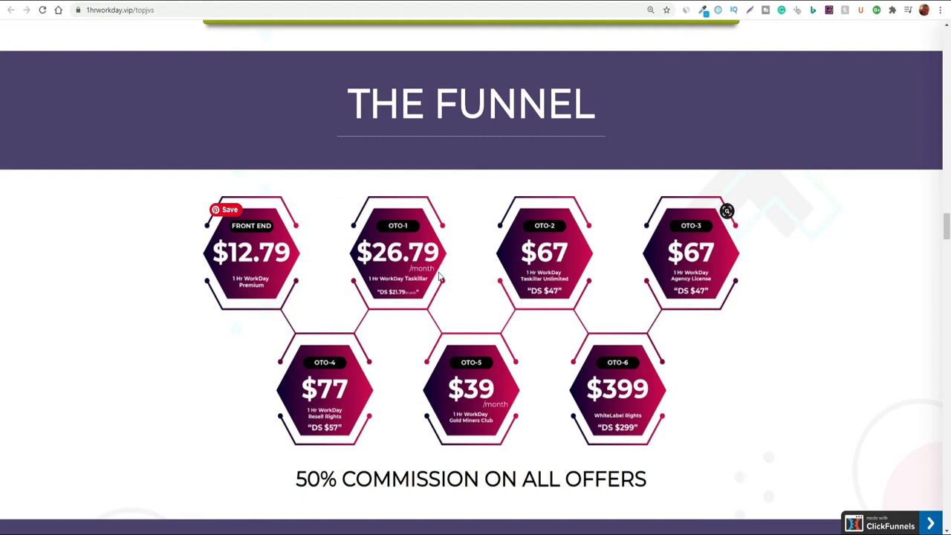
pyautogui.moveTo(487, 449)
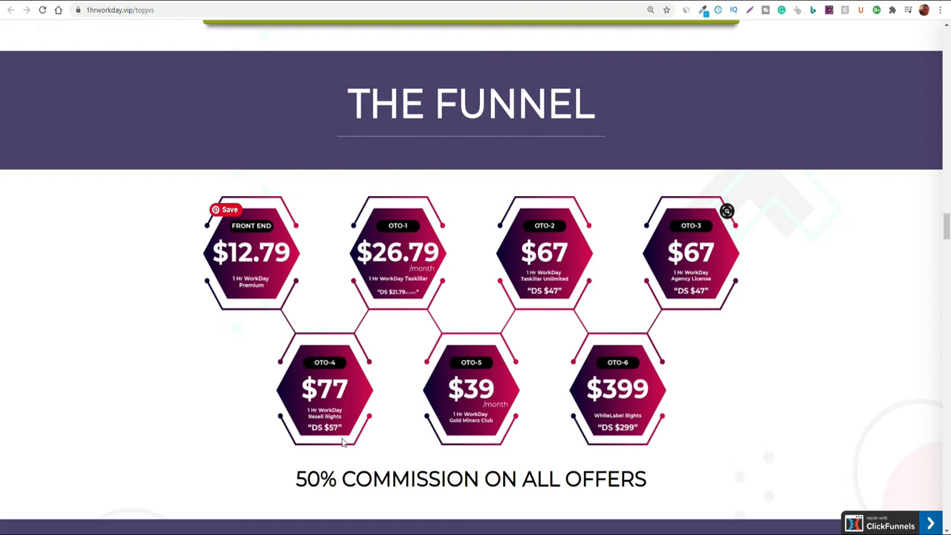
pyautogui.moveTo(333, 433)
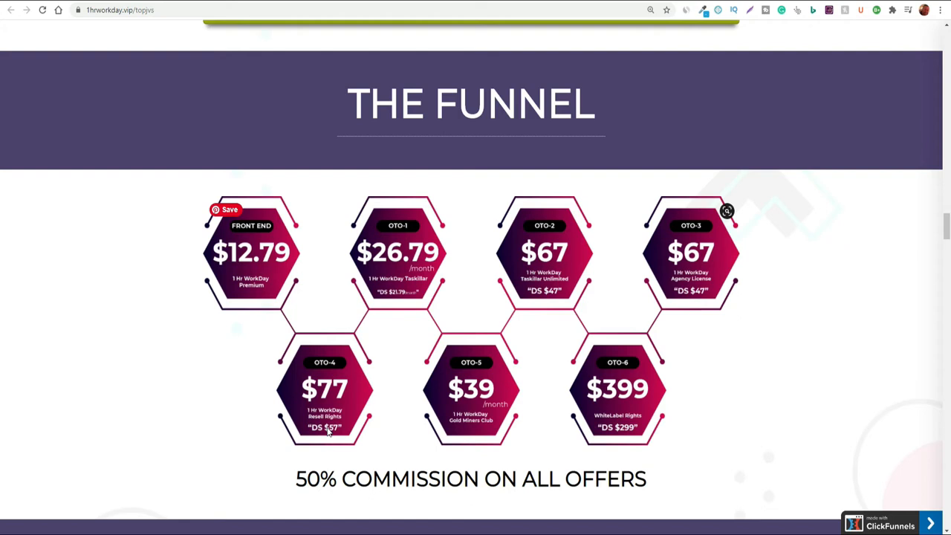
pyautogui.moveTo(505, 349)
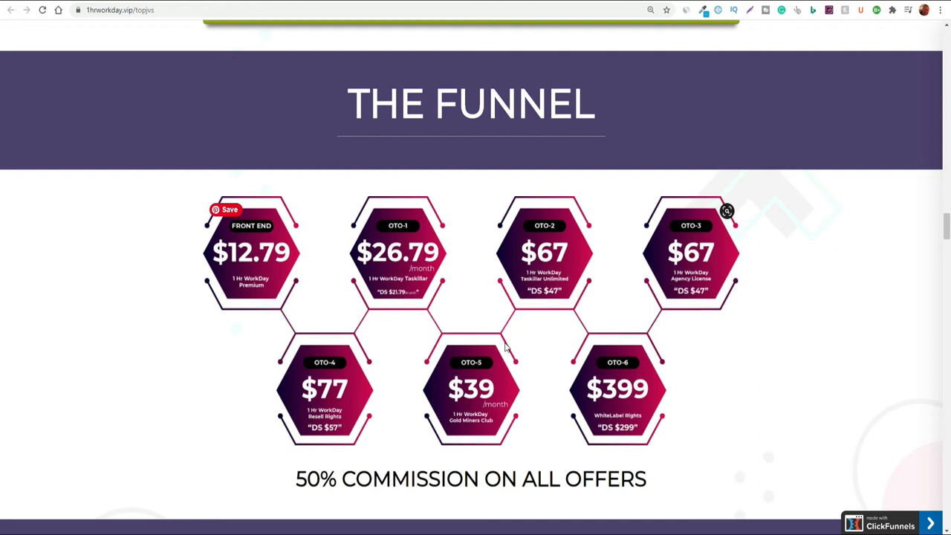
pyautogui.moveTo(591, 380)
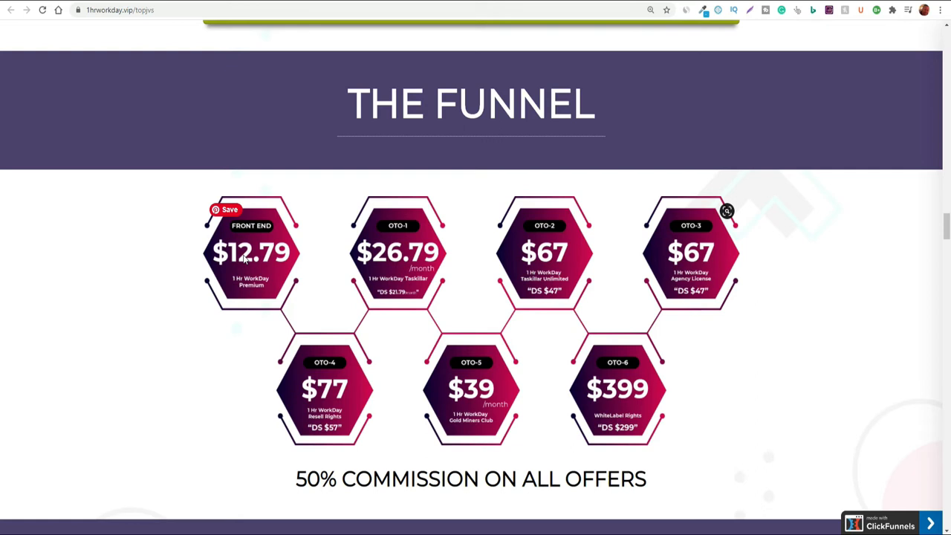
pyautogui.moveTo(548, 358)
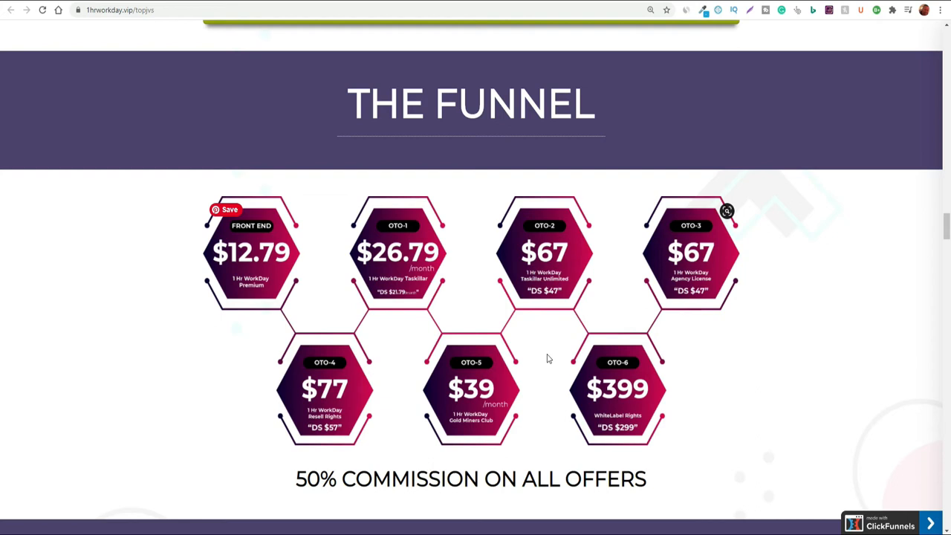
pyautogui.moveTo(628, 395)
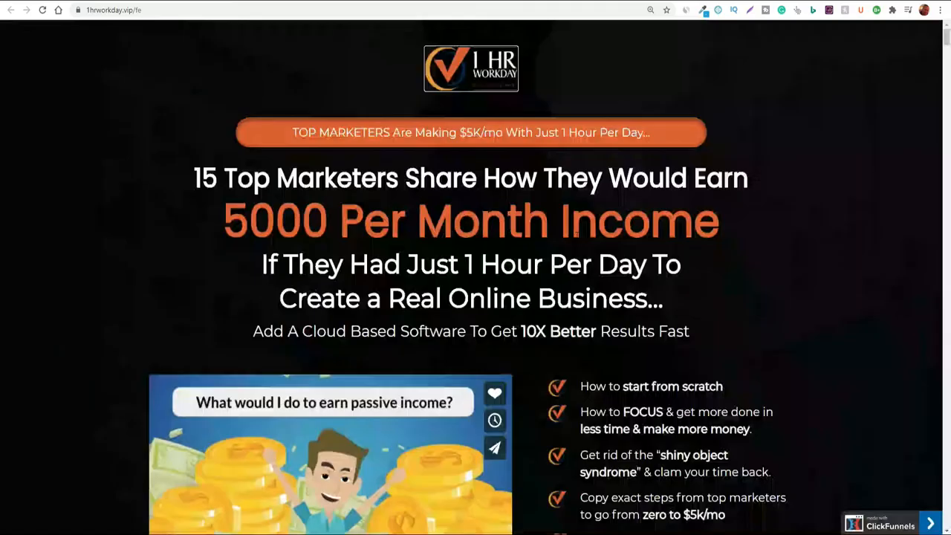
# Step: Scroll the sales page down to The Funnel pricing section with 50% commission
pyautogui.scroll(-3)
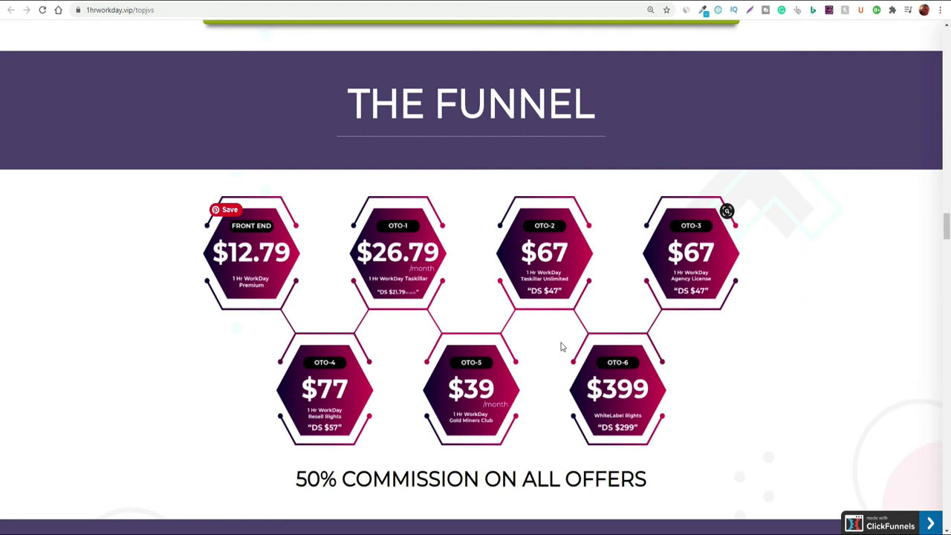
pyautogui.moveTo(560, 349)
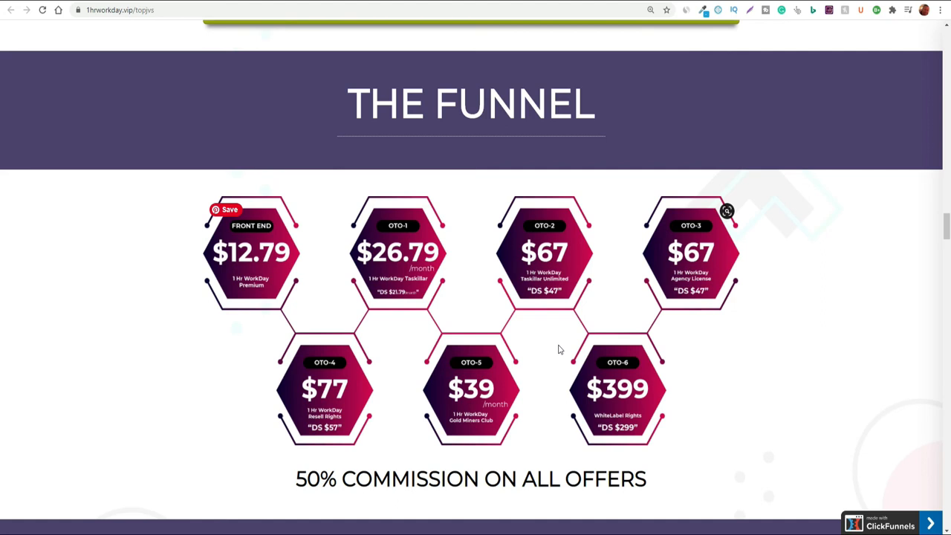